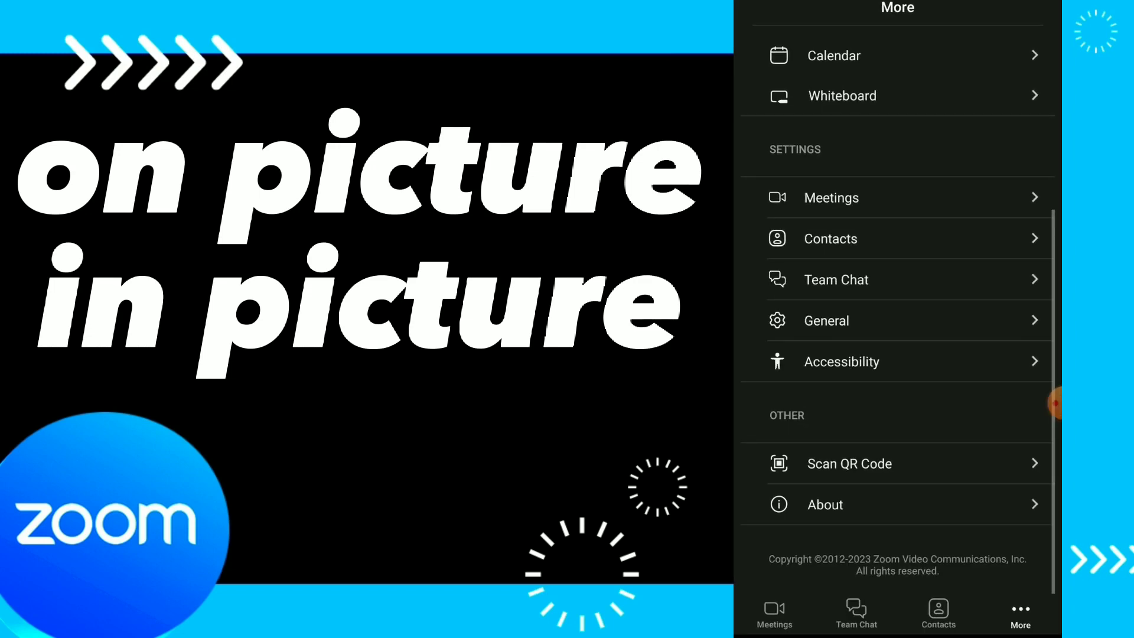
Open Zoom's Meeting Settings page listing the video options
left_click(830, 197)
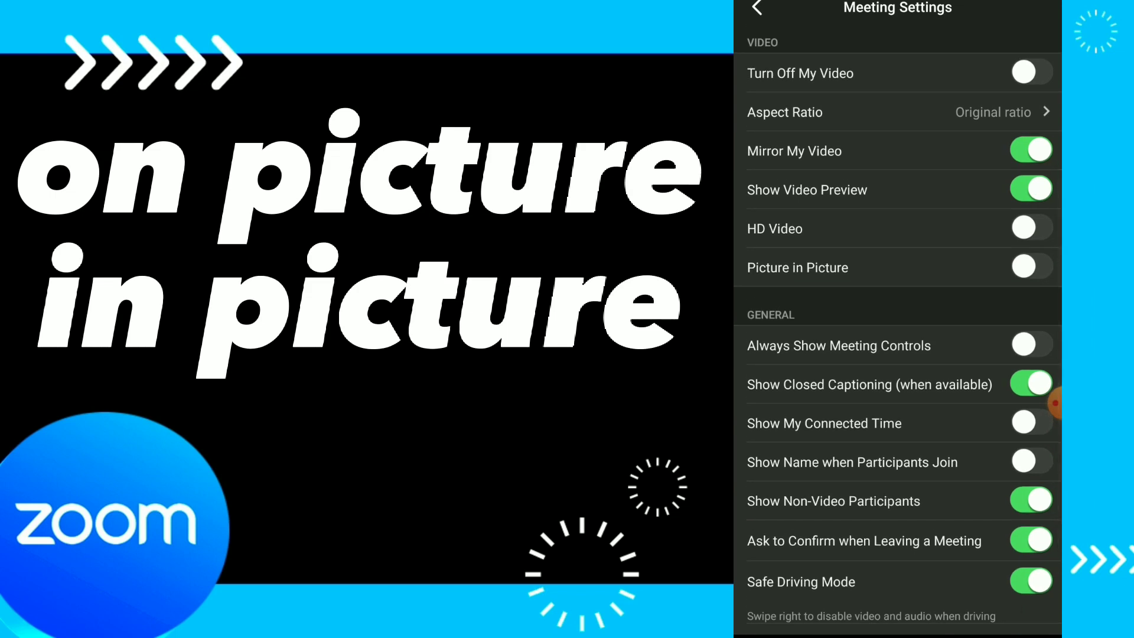
Switch the Picture in Picture toggle on
left_click(1030, 267)
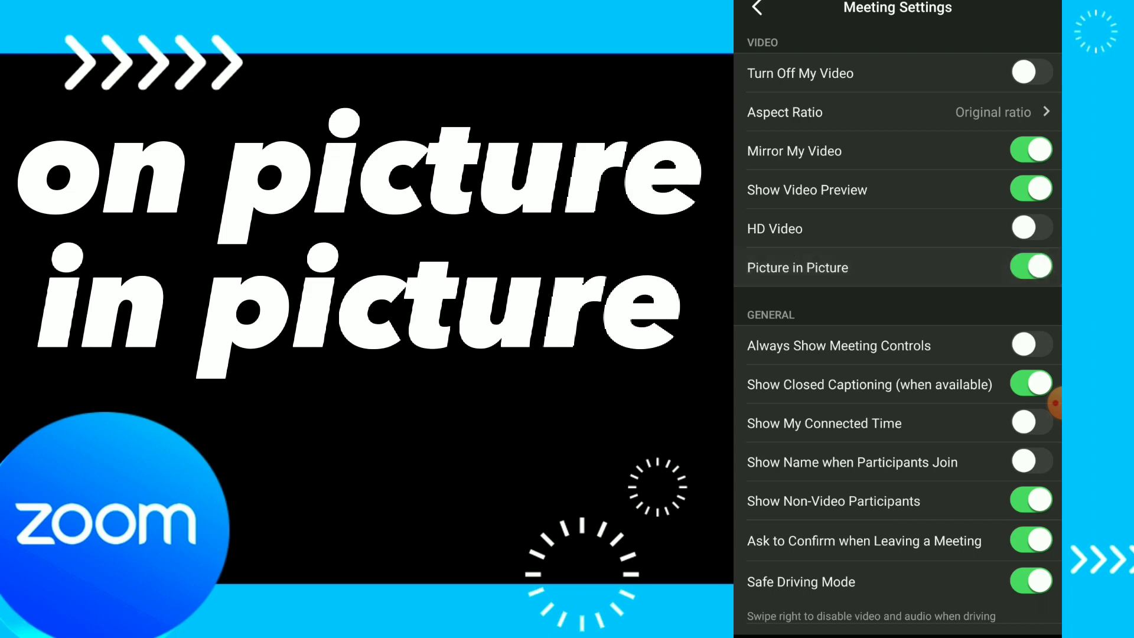